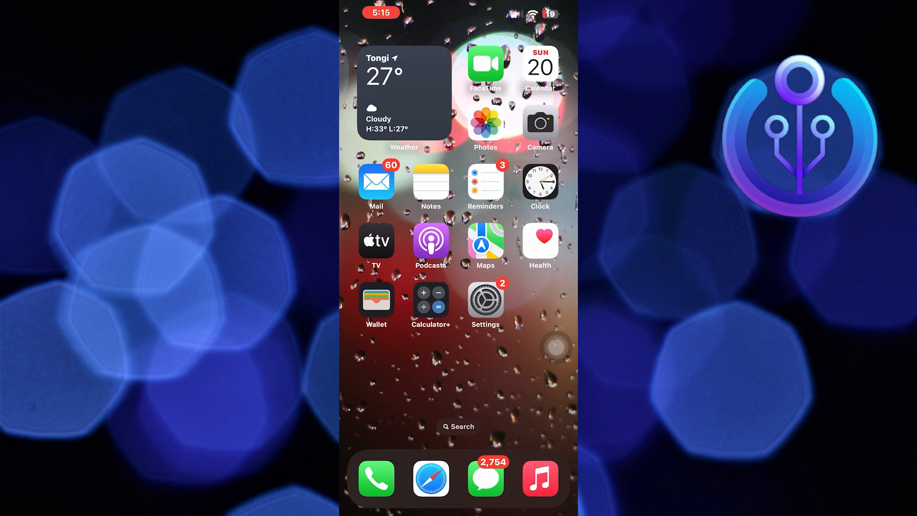
Browse the iOS Settings list, then return to the home screen page with Roblox
left_click(486, 301)
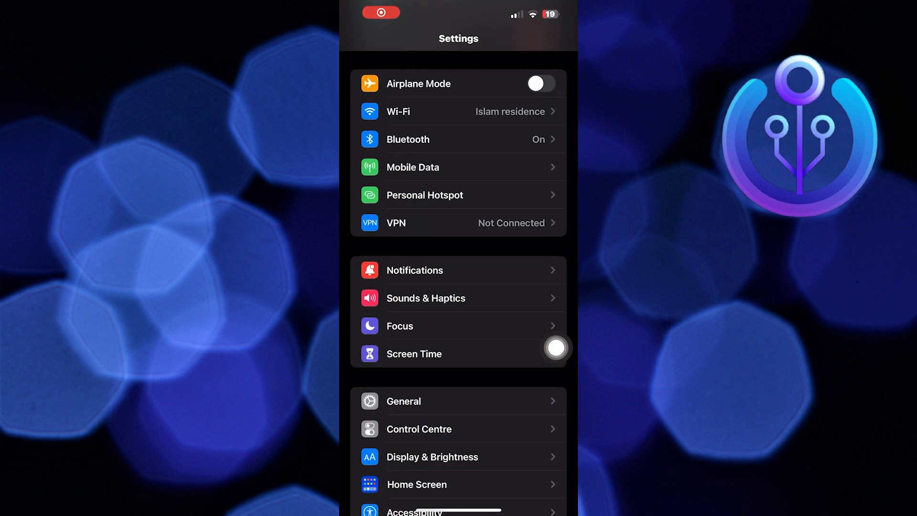
scroll("down", 3)
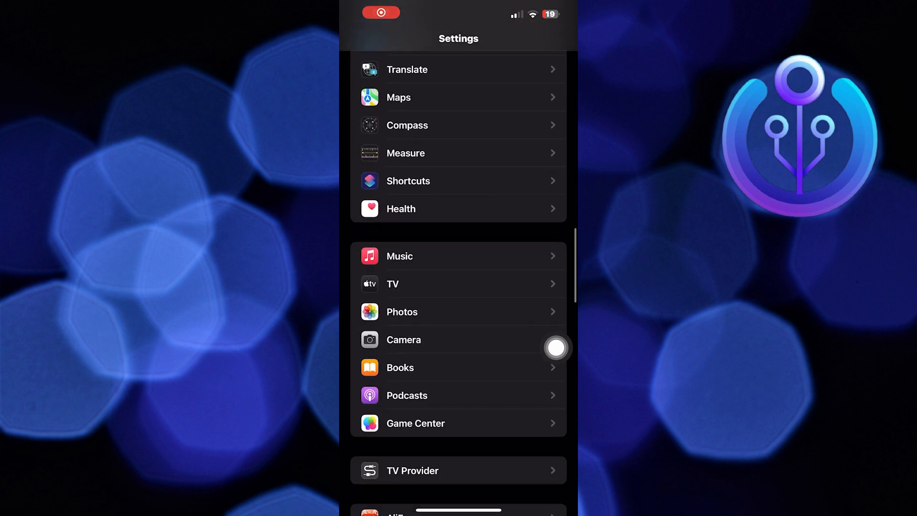
scroll("down", 3)
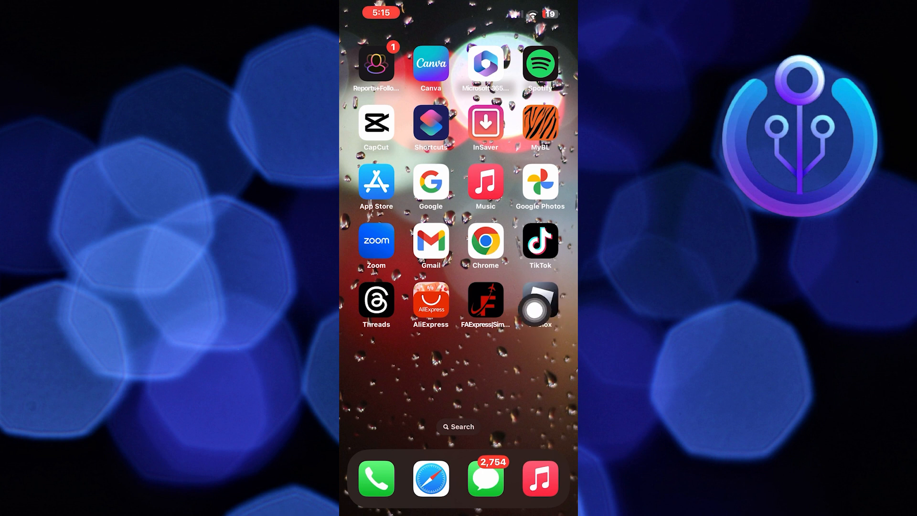
Launch Roblox and reach its Settings page from the More section
left_click(539, 306)
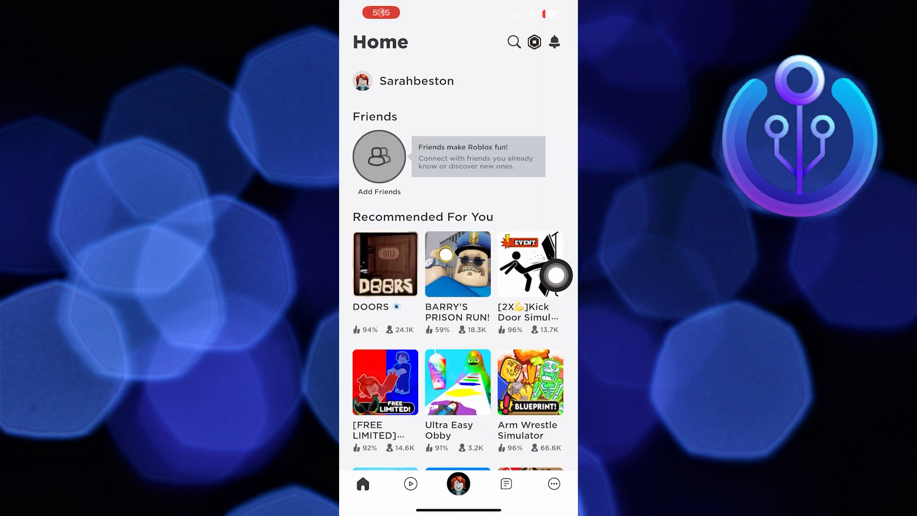
left_click(554, 484)
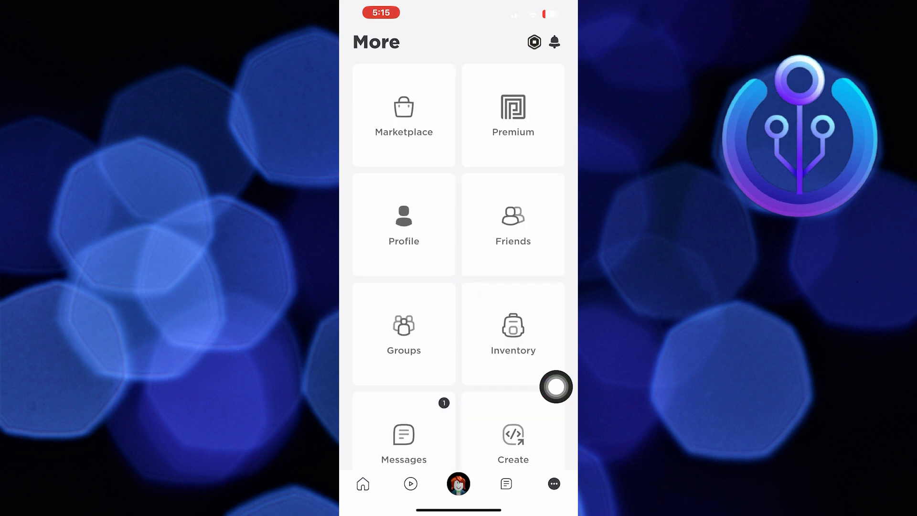
scroll("down", 3)
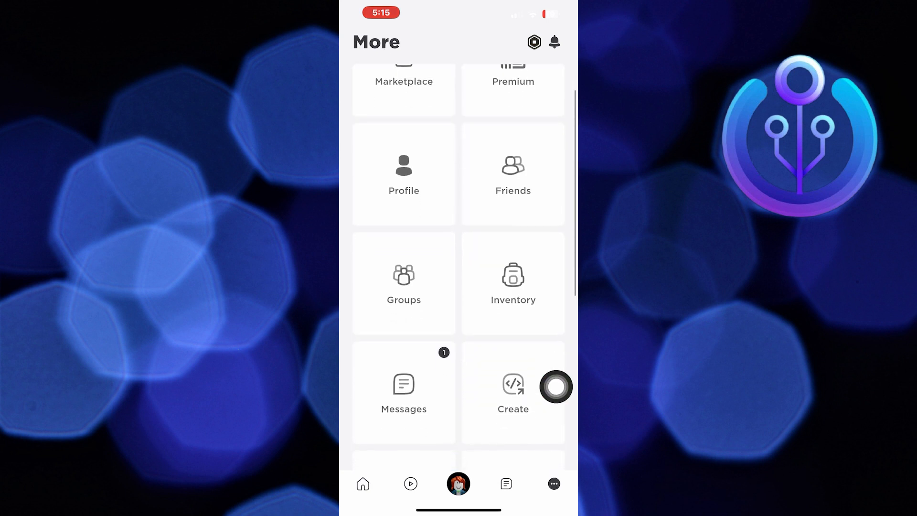
scroll("down", 3)
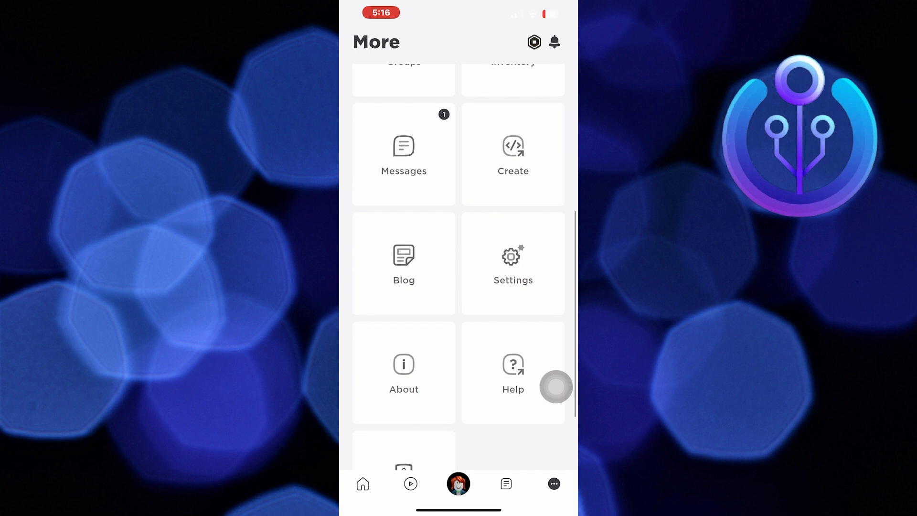
left_click(512, 264)
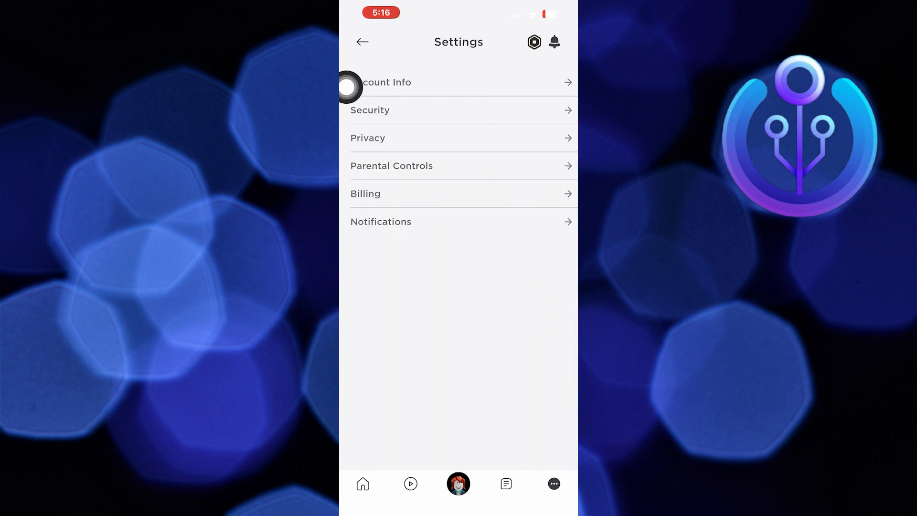
Start age verification from Account Info, landing on Persona's 'Let's get you verified' page
left_click(386, 82)
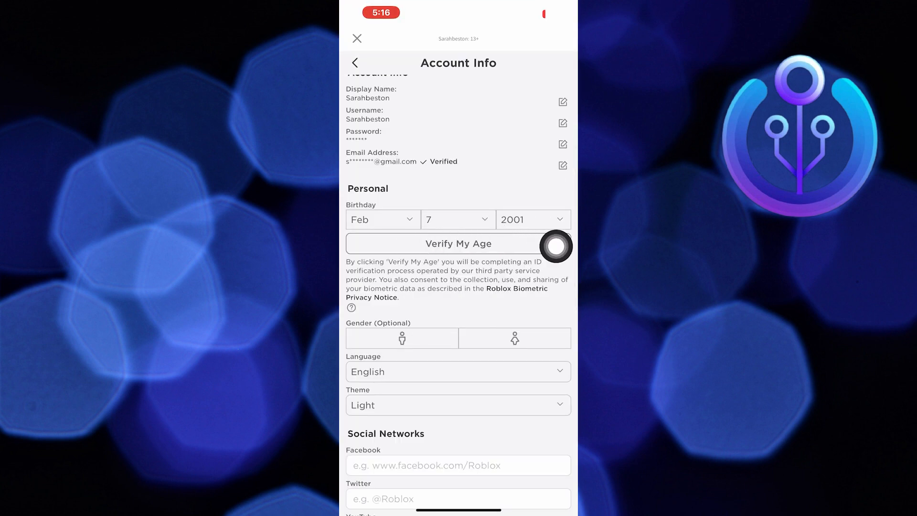
left_click(457, 243)
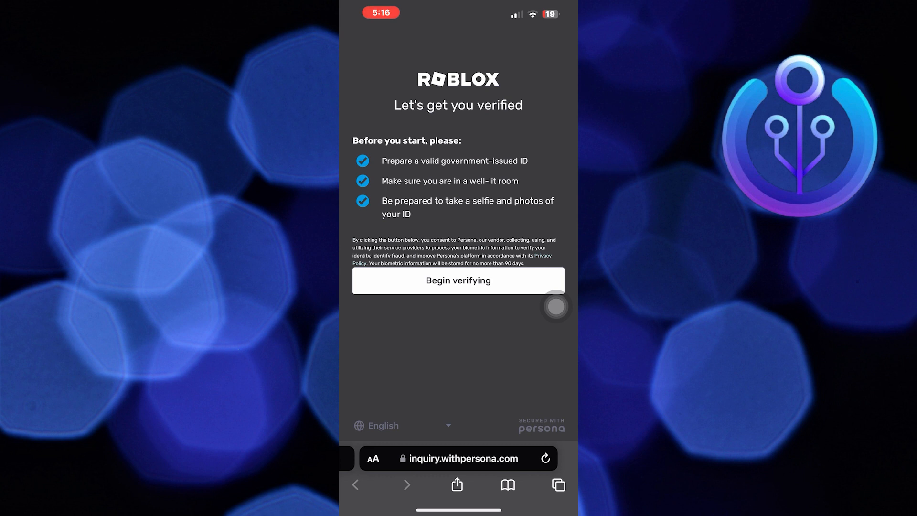
Begin Persona verification with Bangladesh passport and reach the camera access prompt
left_click(458, 280)
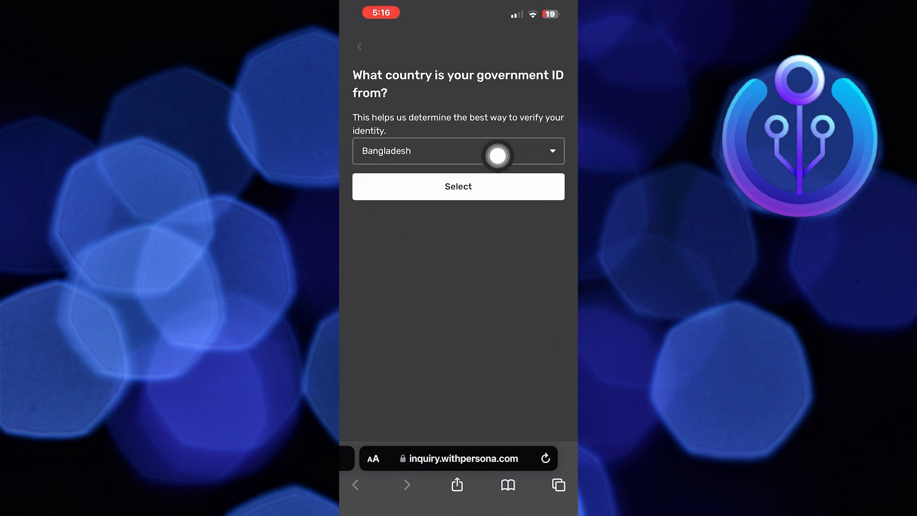
left_click(458, 187)
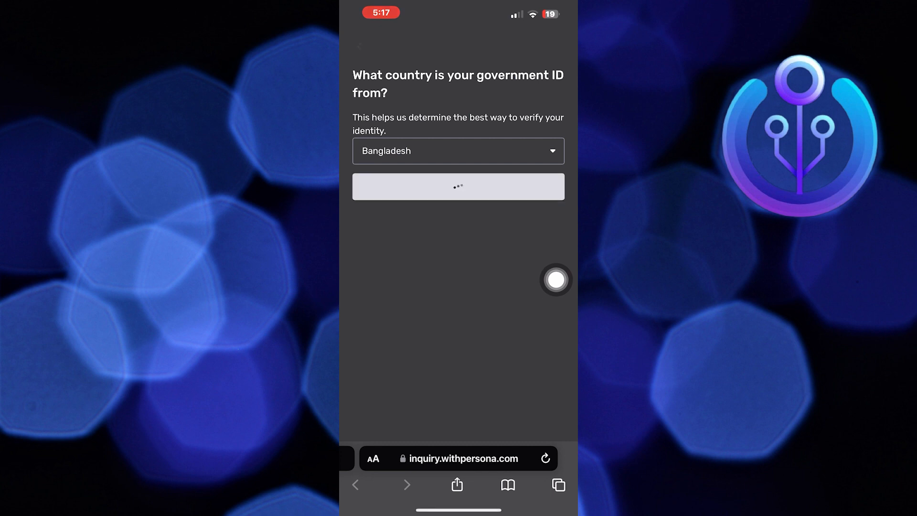
left_click(458, 186)
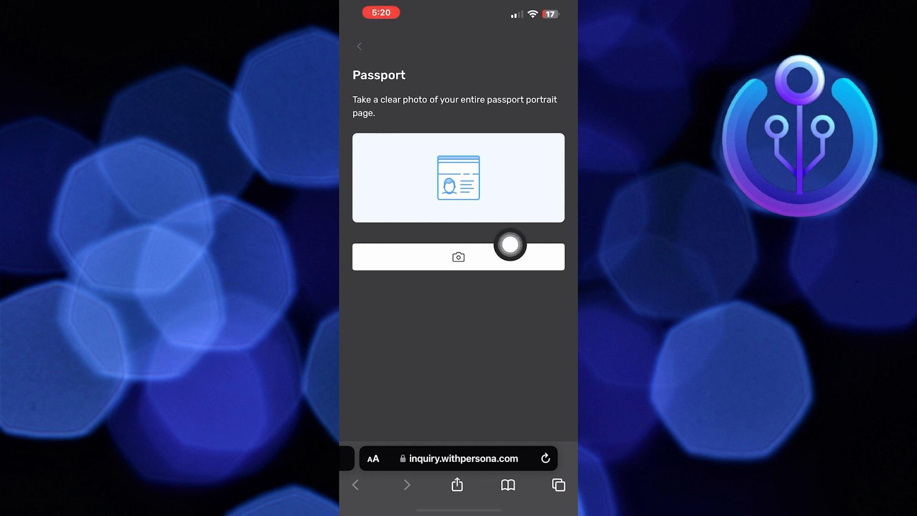
left_click(458, 256)
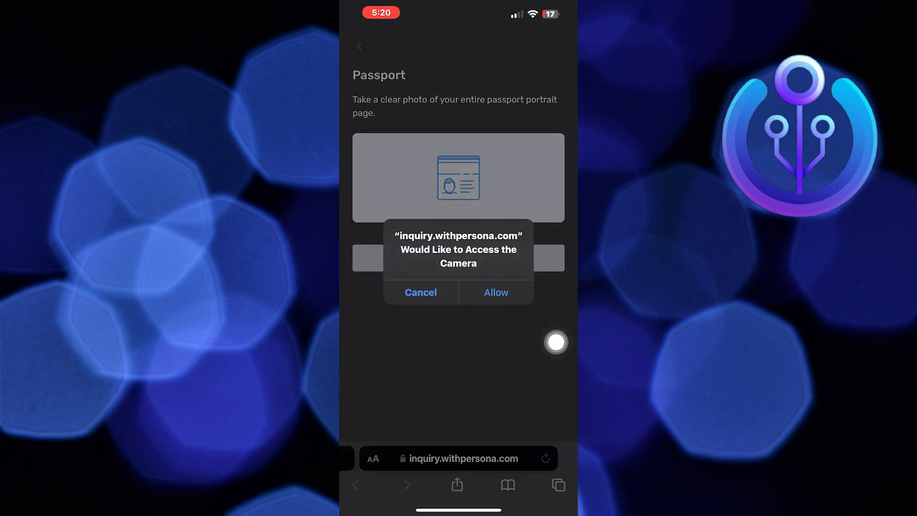